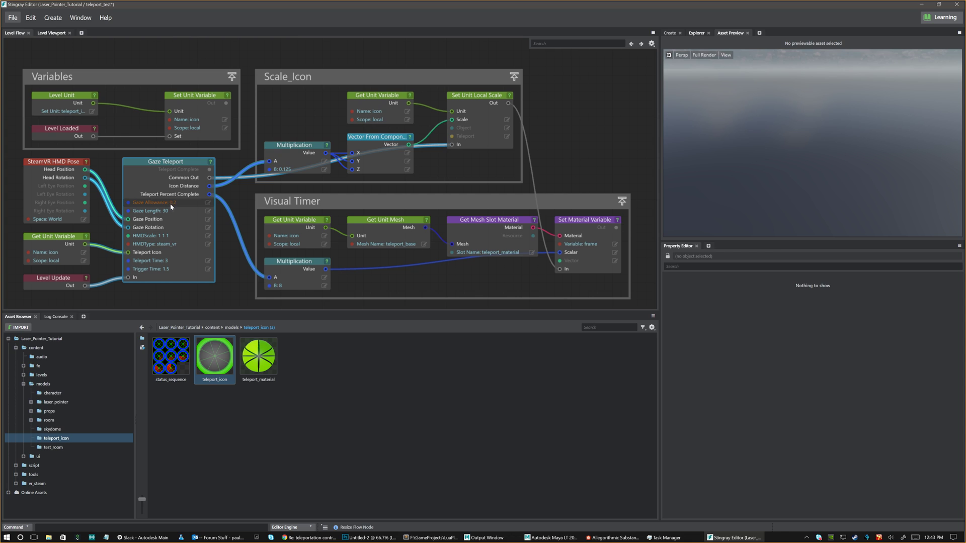
mouse_move(154, 202)
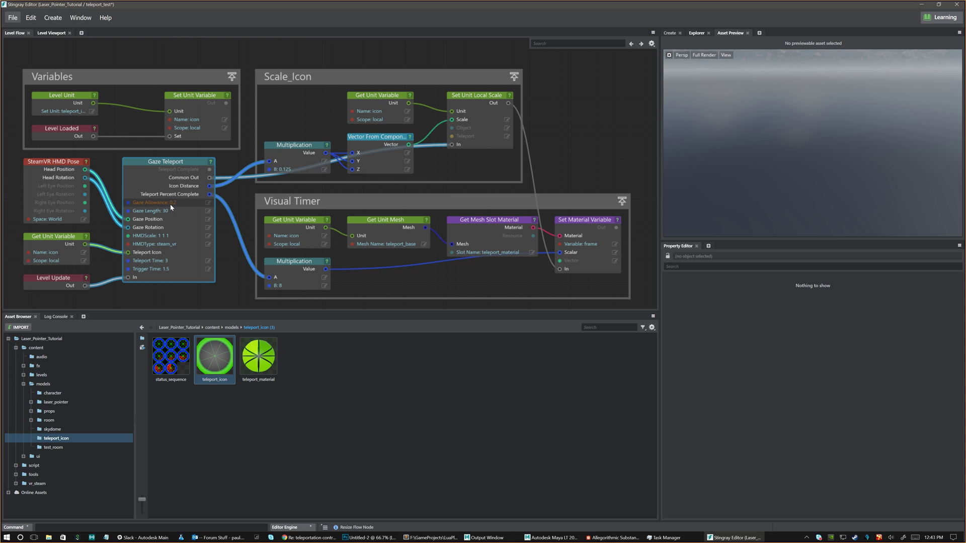
mouse_move(153, 202)
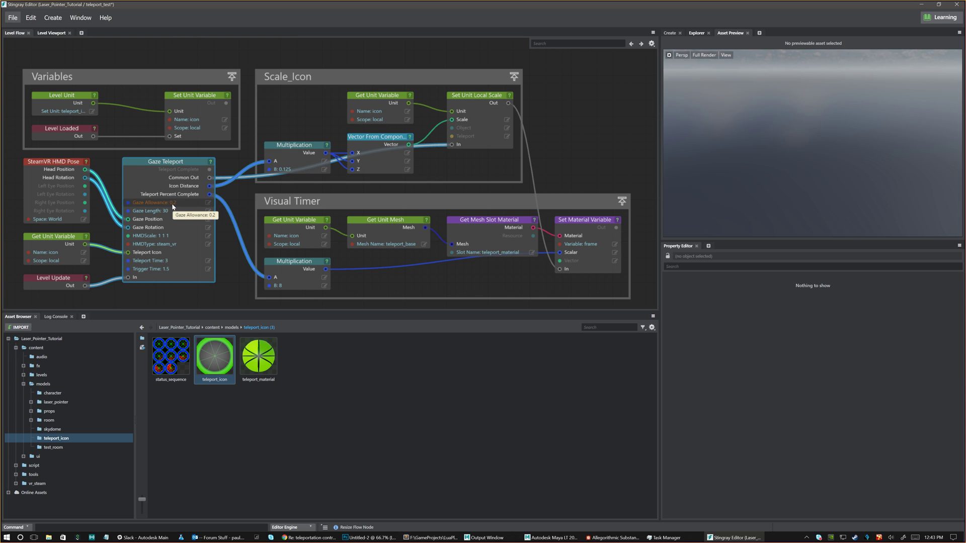
mouse_move(164, 214)
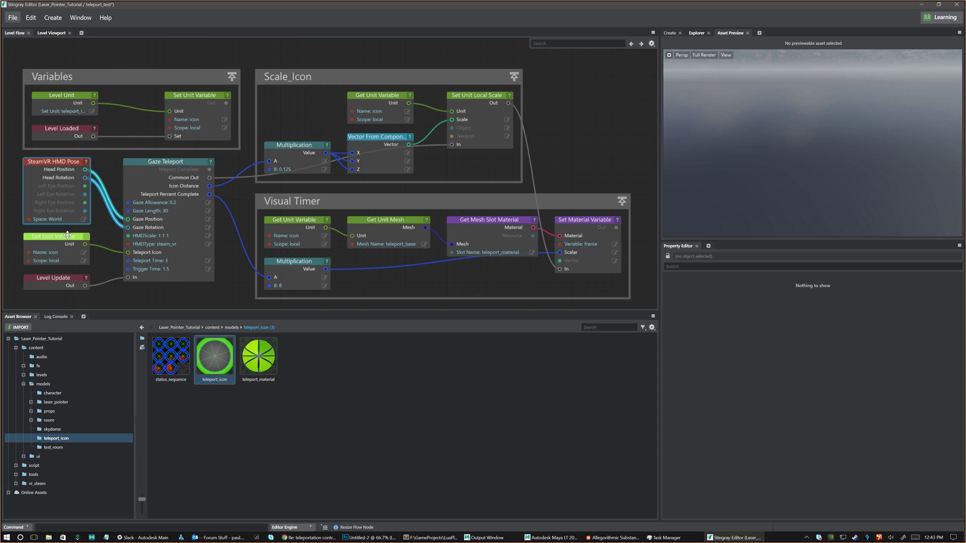
mouse_move(53, 161)
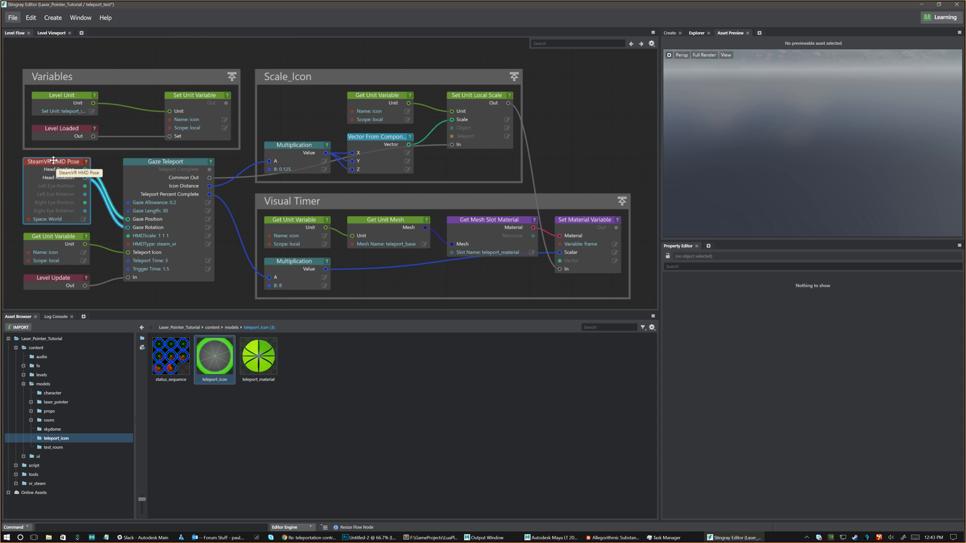
mouse_move(62, 181)
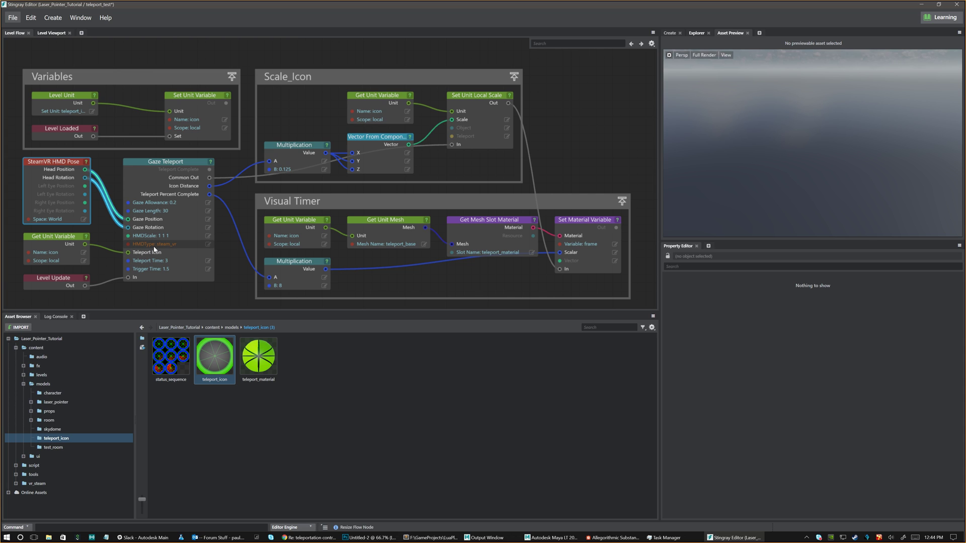
Keep steam_vr as the HMDType headset type.
left_click(210, 244)
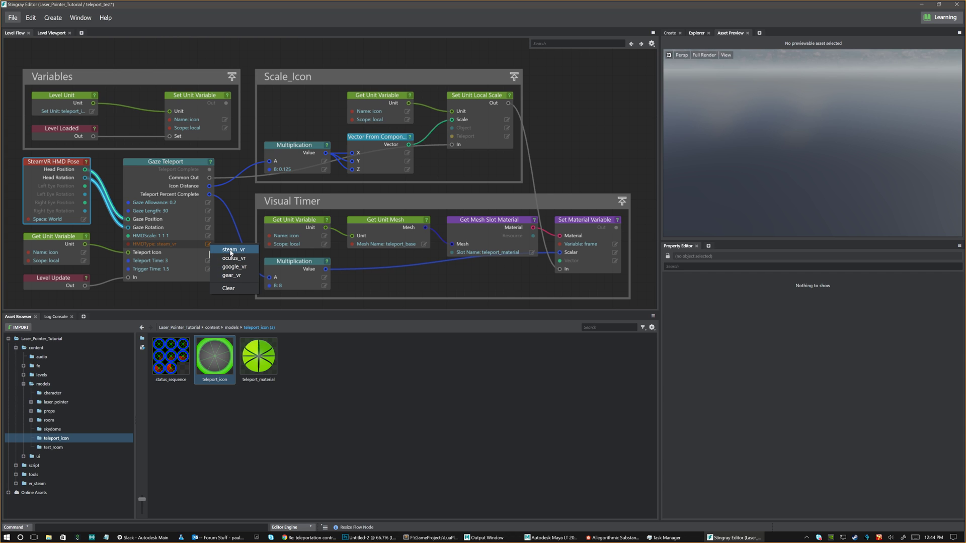
left_click(233, 249)
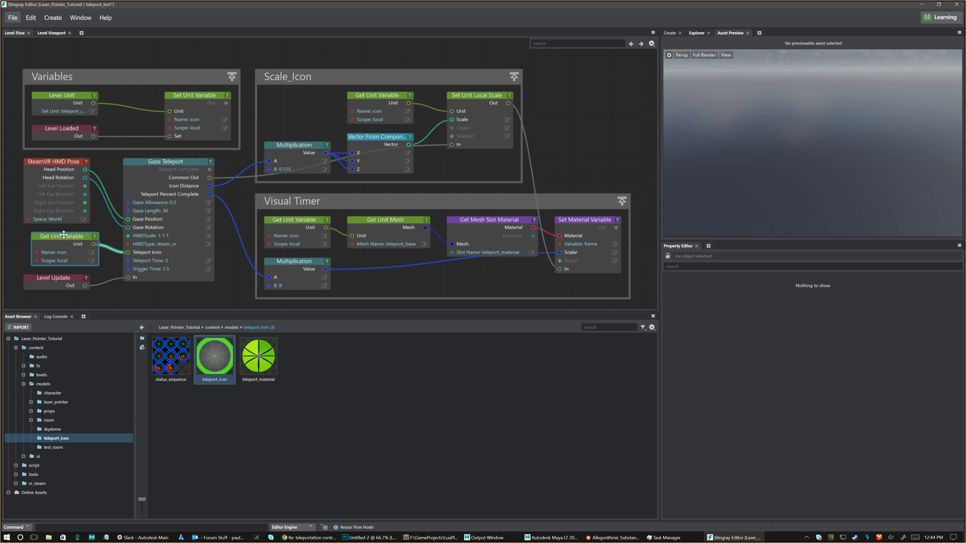
left_click_drag(62, 236, 56, 240)
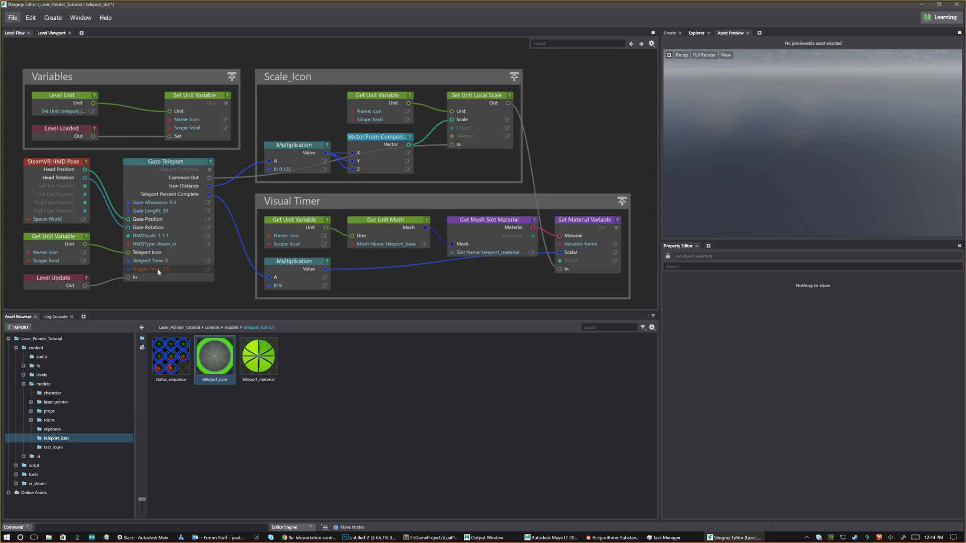
mouse_move(155, 275)
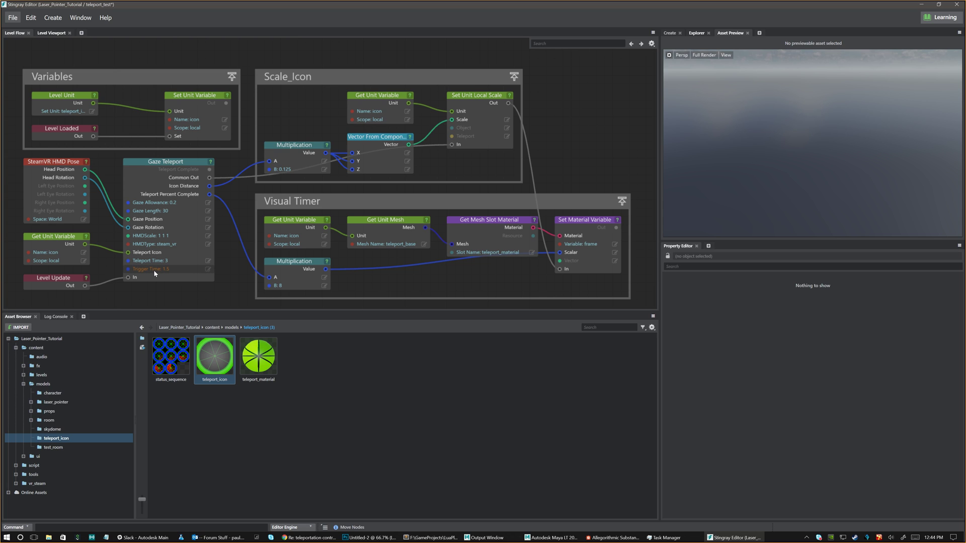
mouse_move(160, 270)
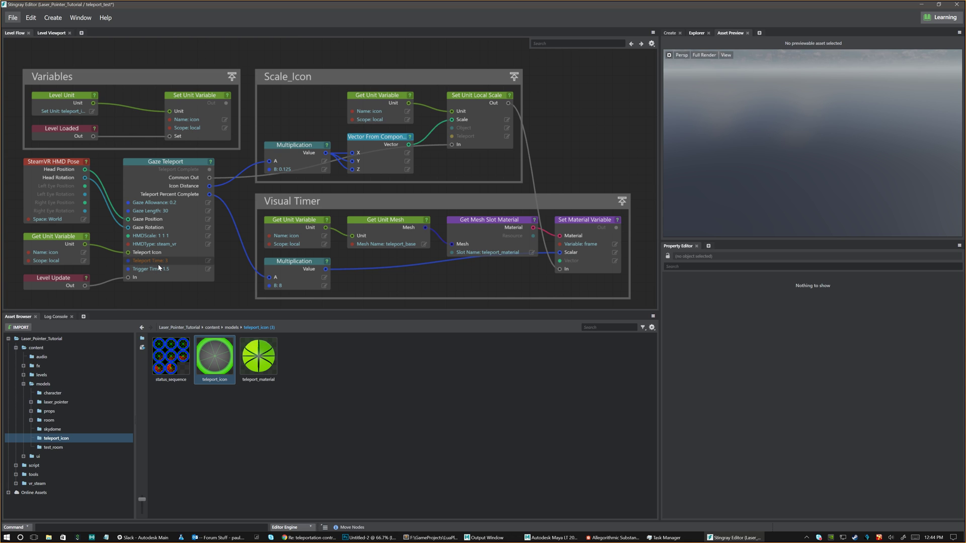
mouse_move(159, 266)
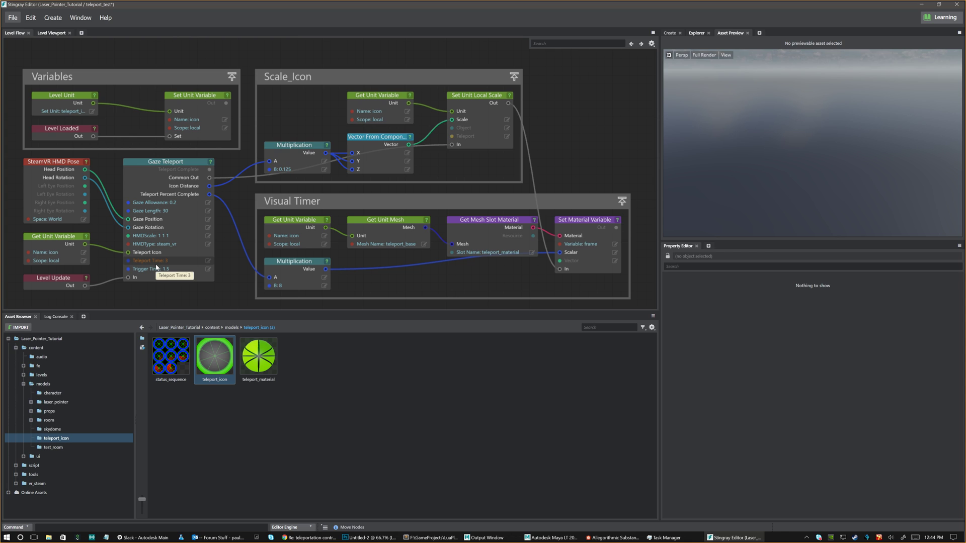
mouse_move(164, 263)
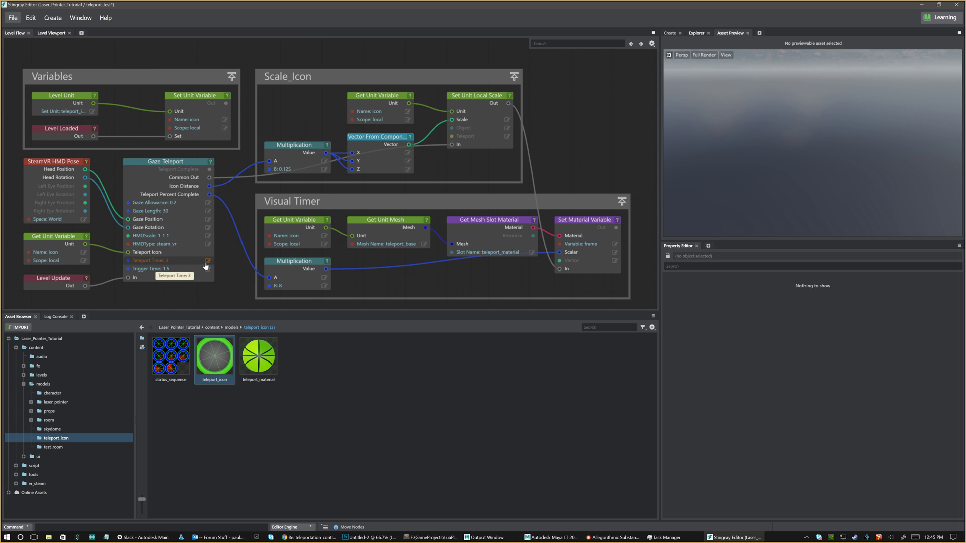
Leave Teleport Time at 3 and feed the Multiplication output into Set Material Variable's Scalar.
left_click(210, 261)
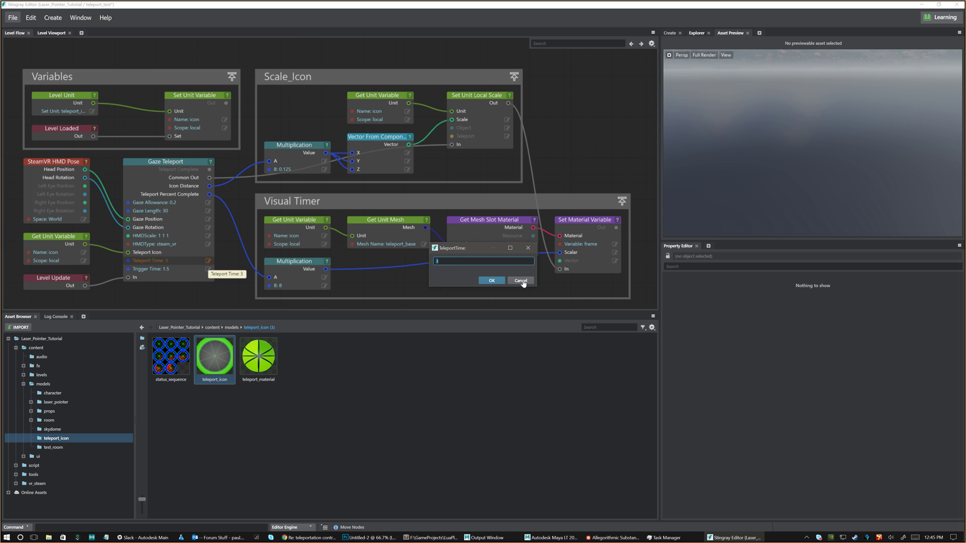
left_click(521, 280)
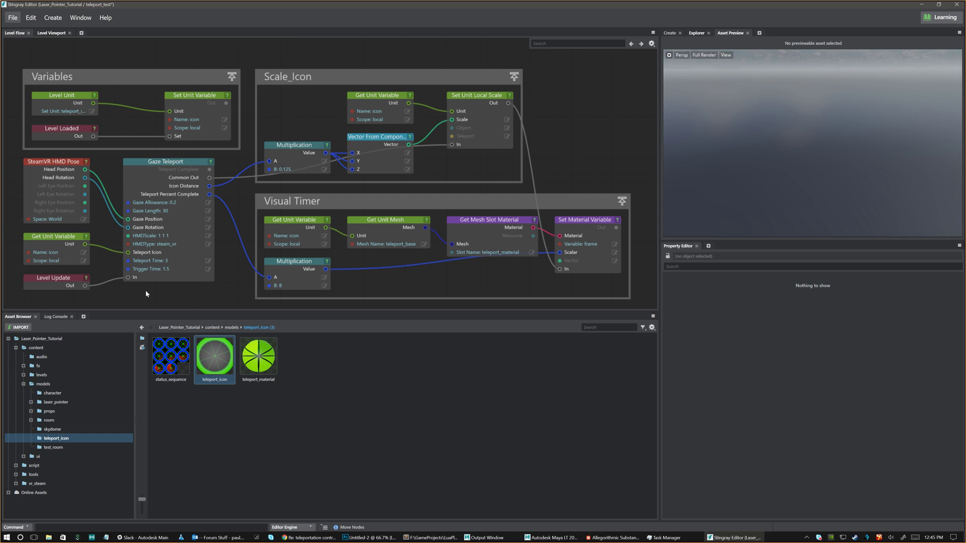
mouse_move(216, 289)
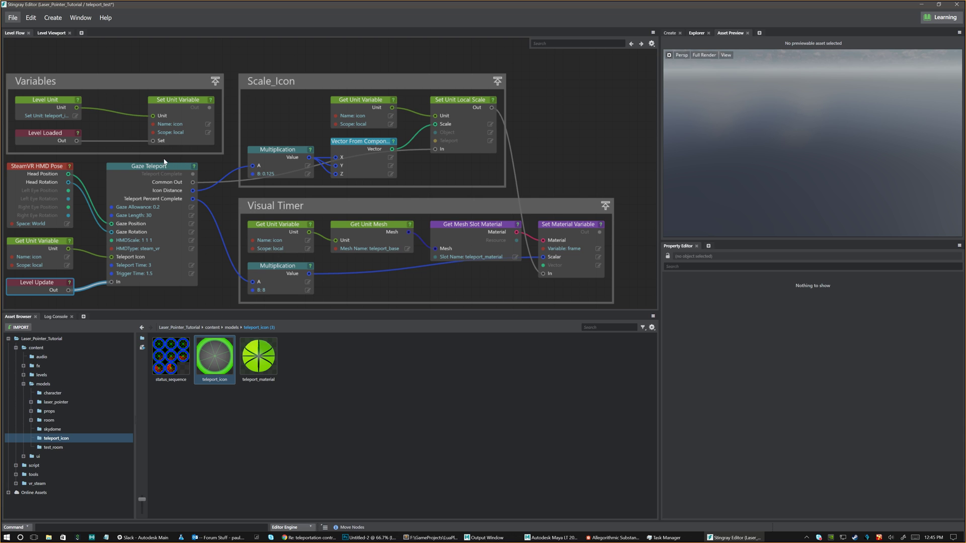
left_click(151, 165)
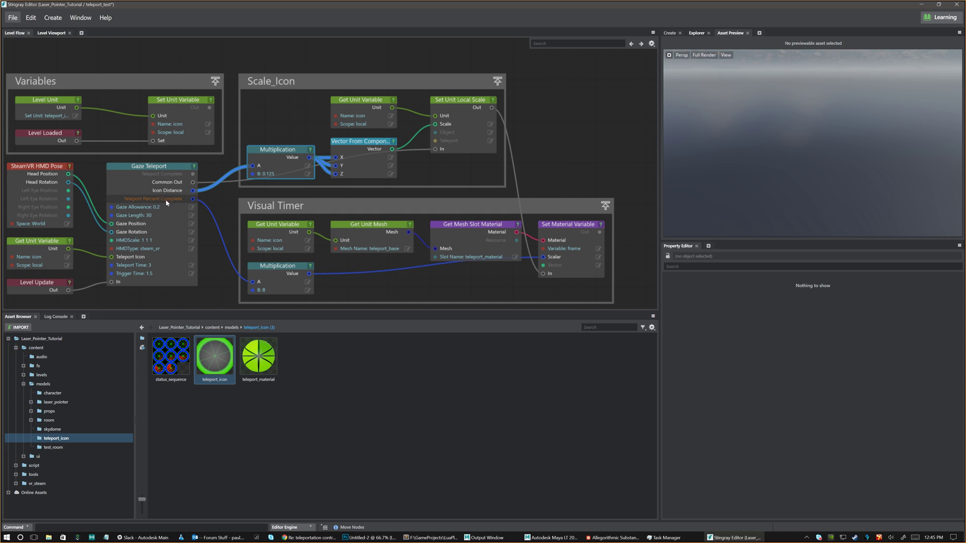
mouse_move(192, 191)
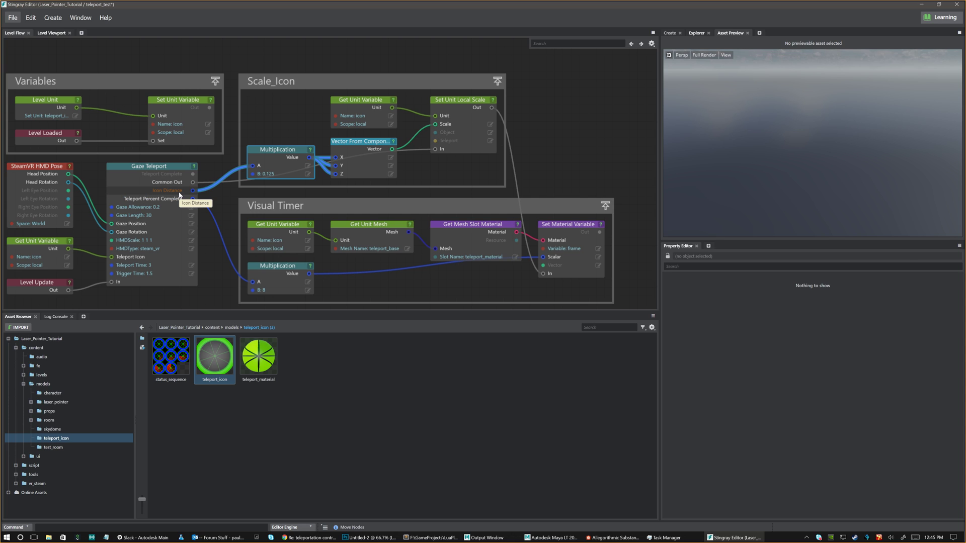
mouse_move(271, 152)
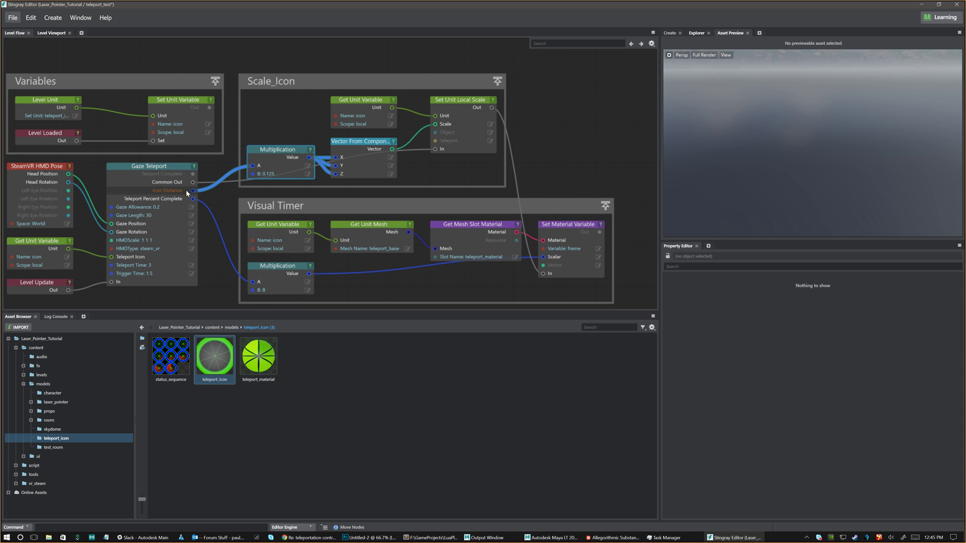
mouse_move(165, 197)
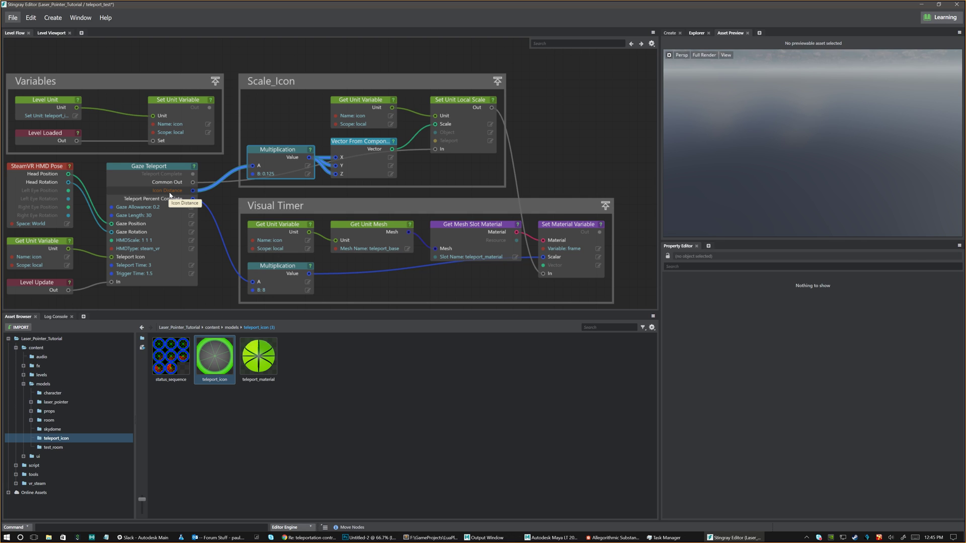
mouse_move(167, 194)
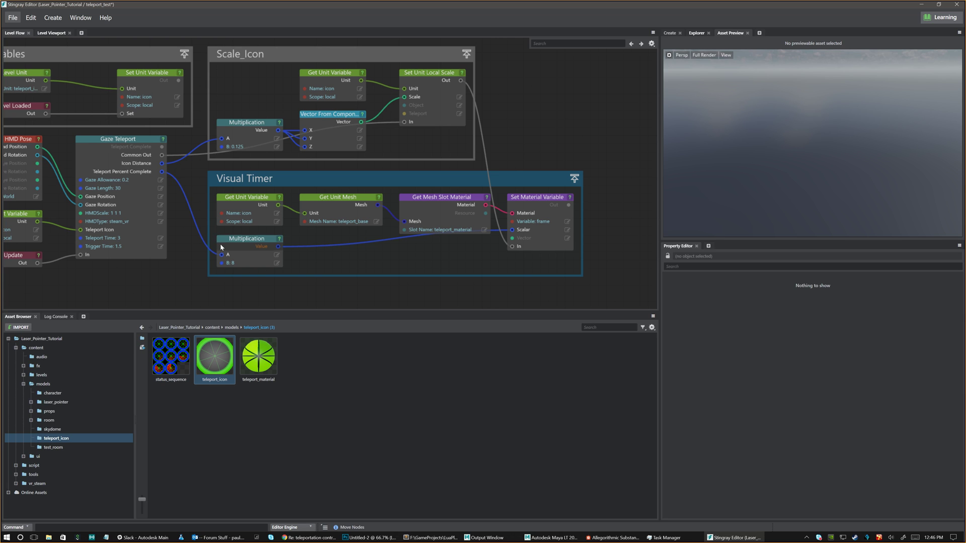
left_click(250, 239)
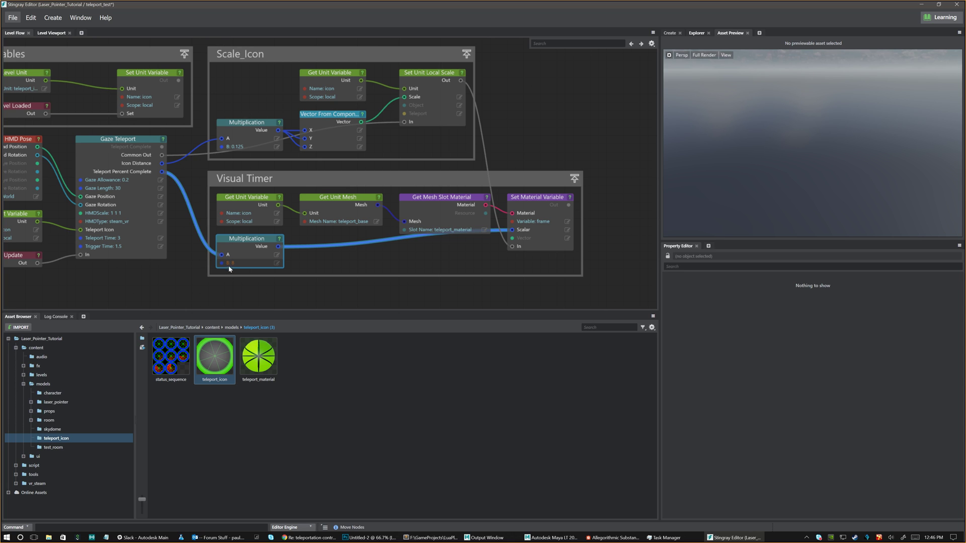
mouse_move(231, 264)
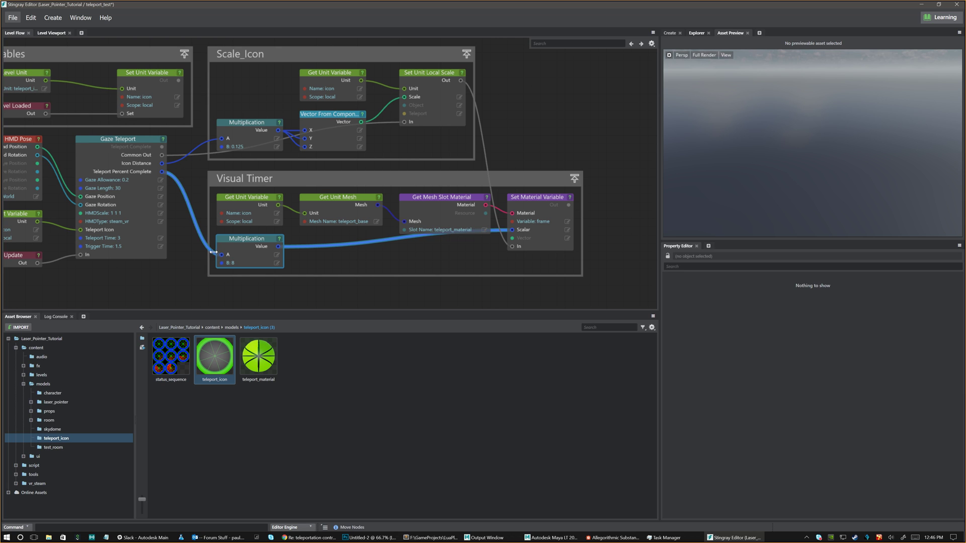
mouse_move(234, 238)
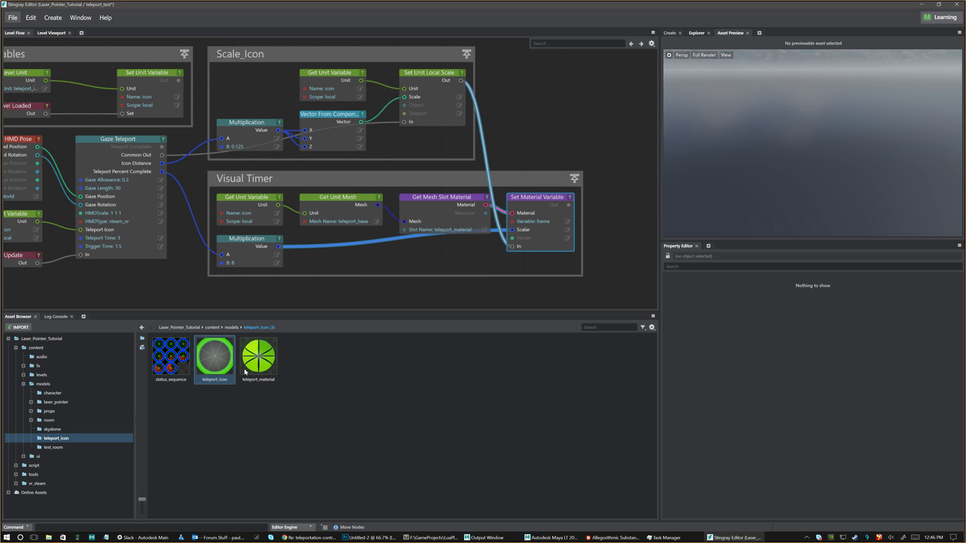
Inspect teleport_material's flipbook-driven status_sequence colour nodes in the Shader Graph Editor, then close it.
double_click(258, 355)
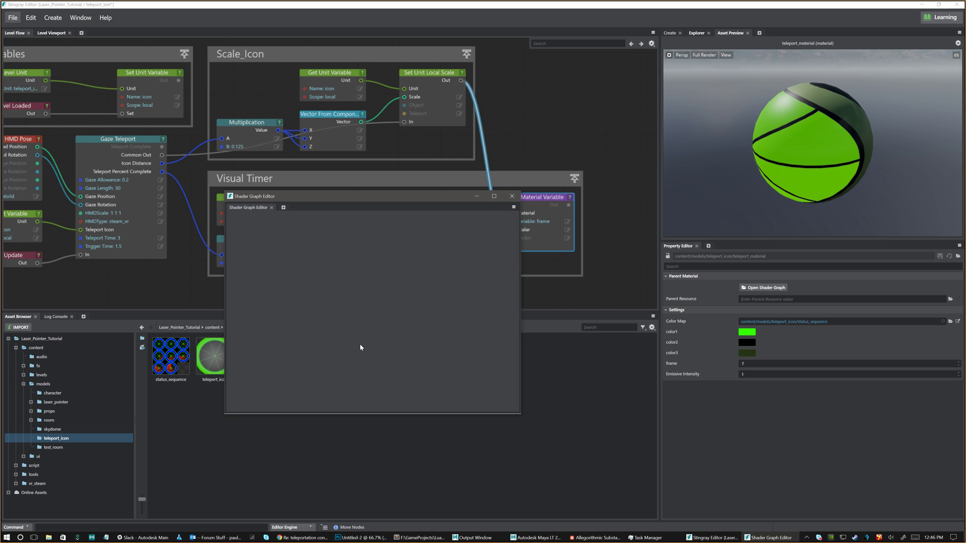
left_click(763, 287)
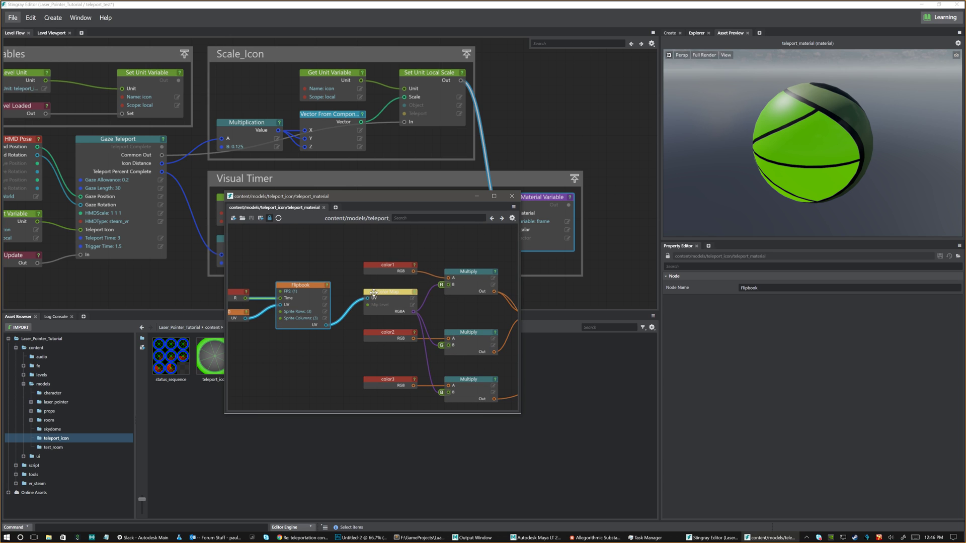
left_click_drag(301, 294, 310, 266)
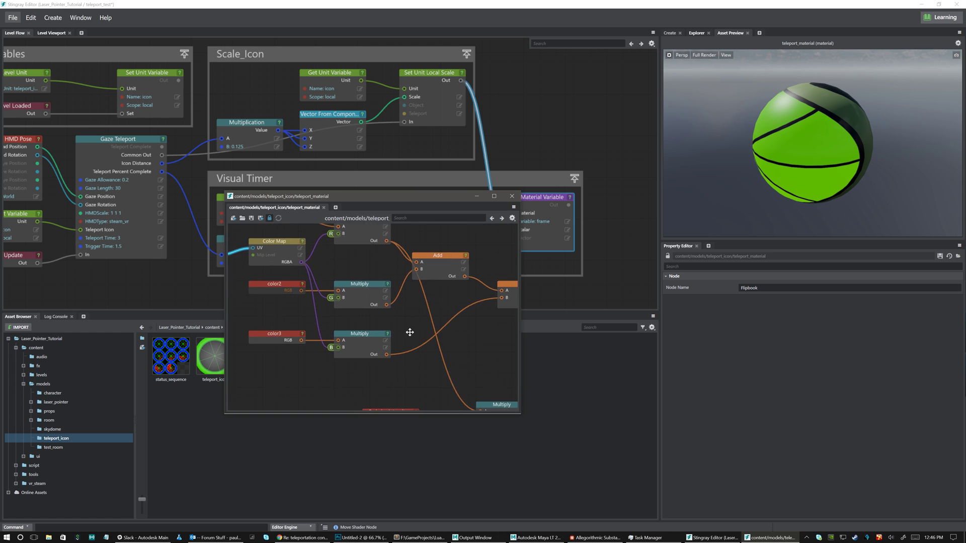
left_click(343, 276)
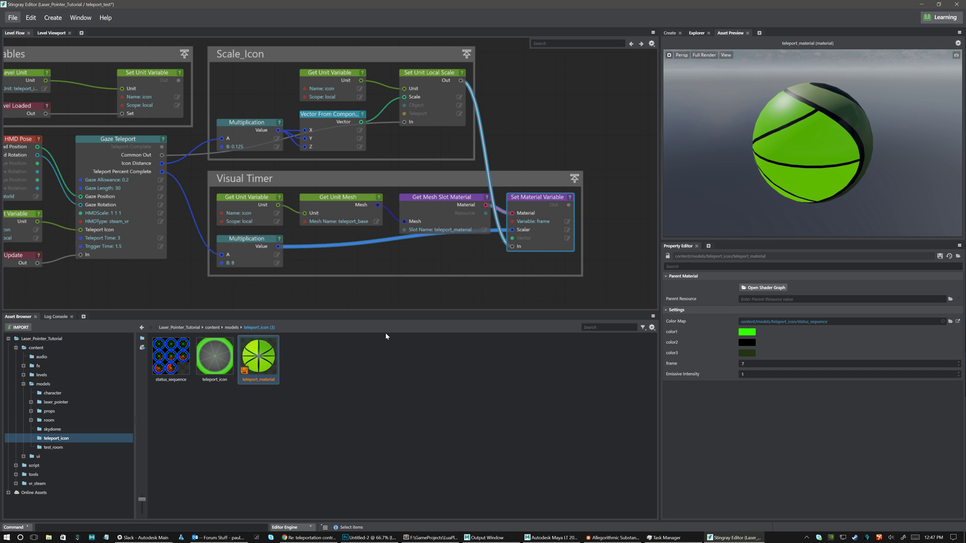
mouse_move(809, 155)
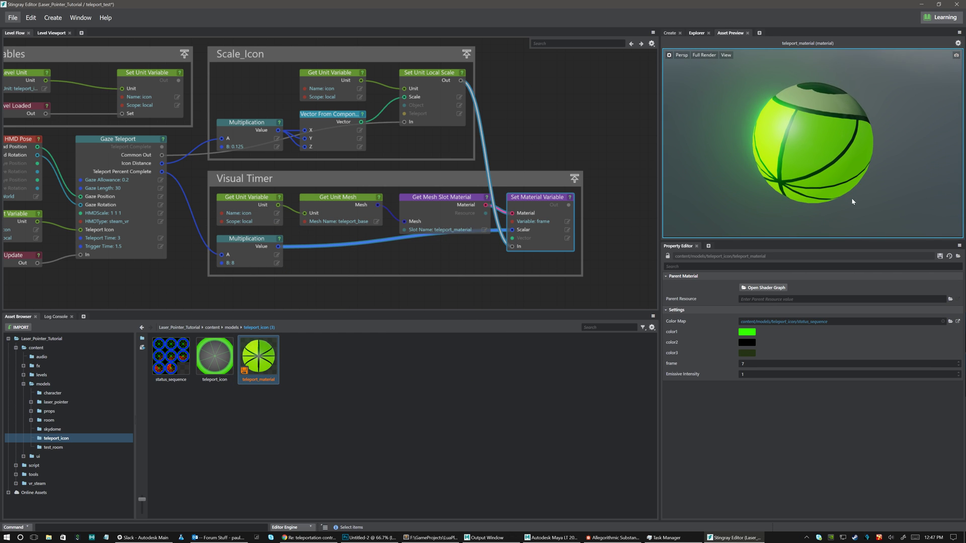
Set color1 to orange, color3 to red, and Emissive Intensity to 6.9915.
left_click(745, 332)
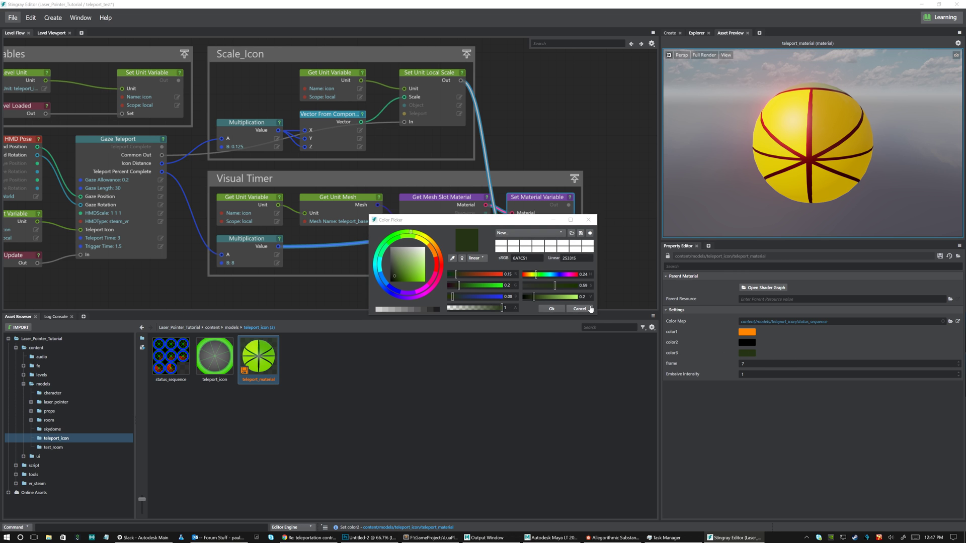
left_click(551, 308)
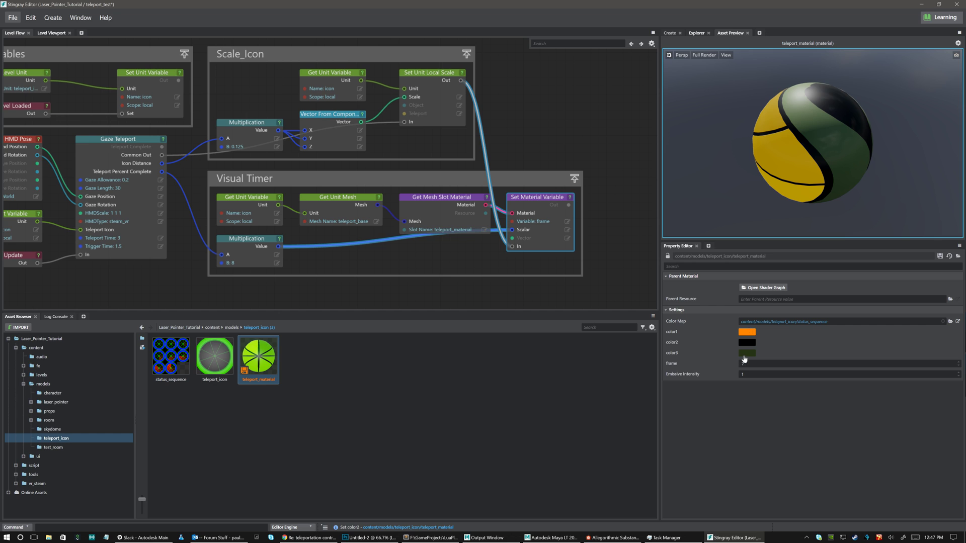
left_click(746, 352)
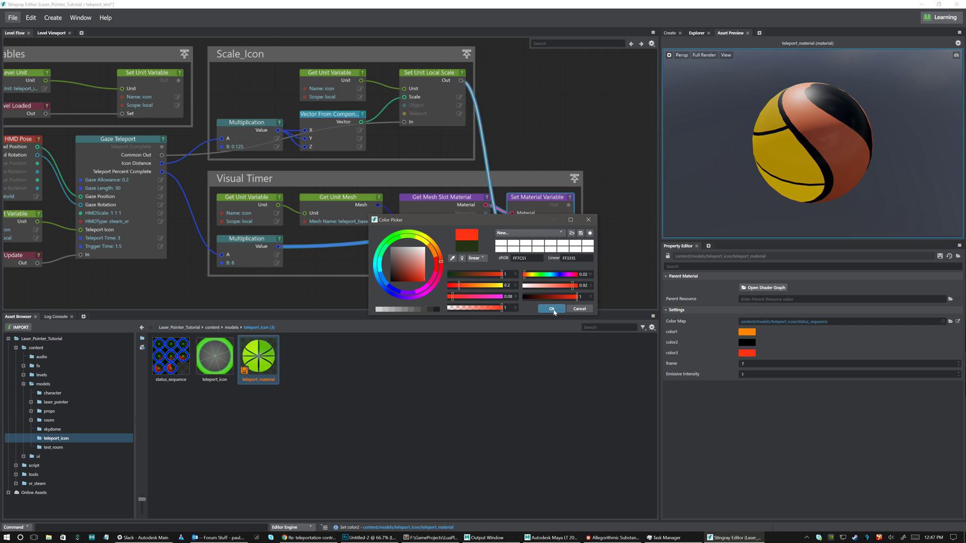
left_click(550, 308)
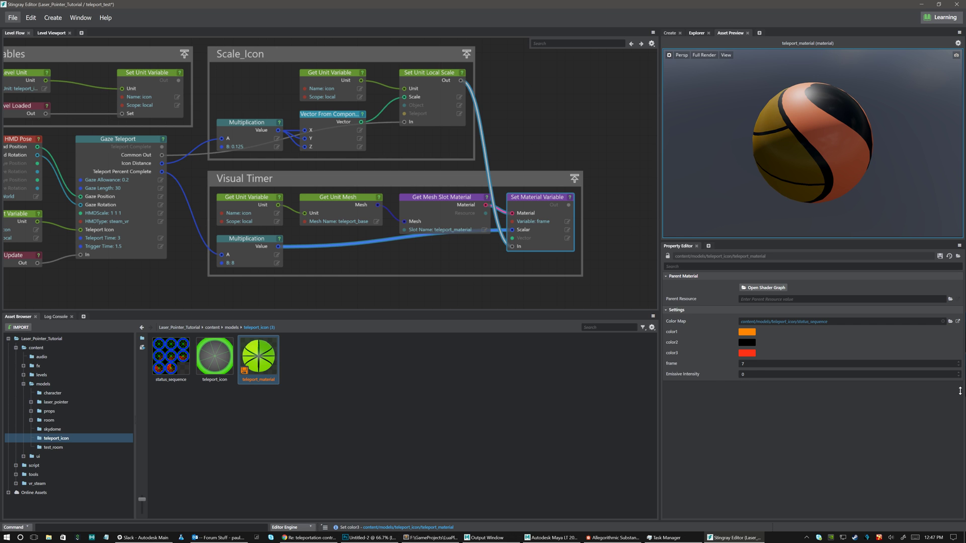
type("6.9915")
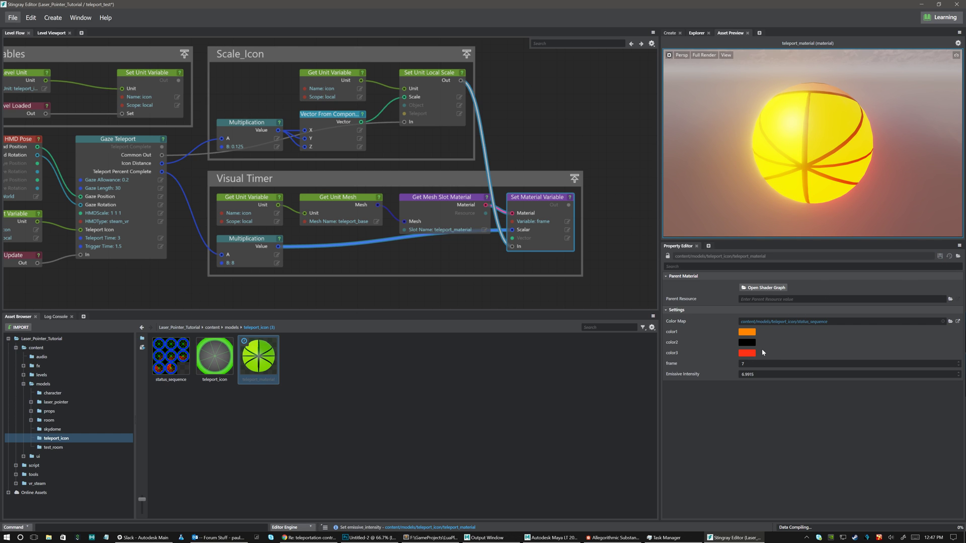
mouse_move(677, 377)
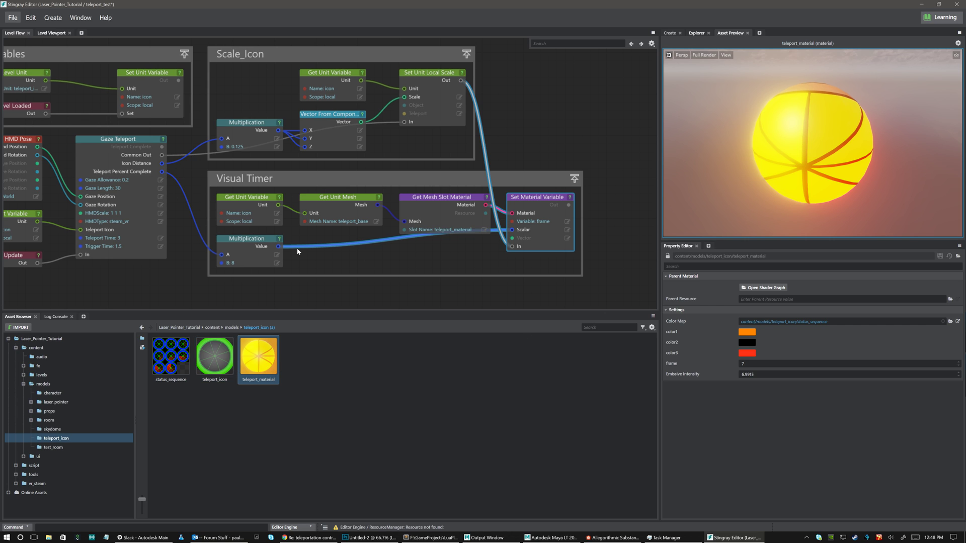
mouse_move(52, 33)
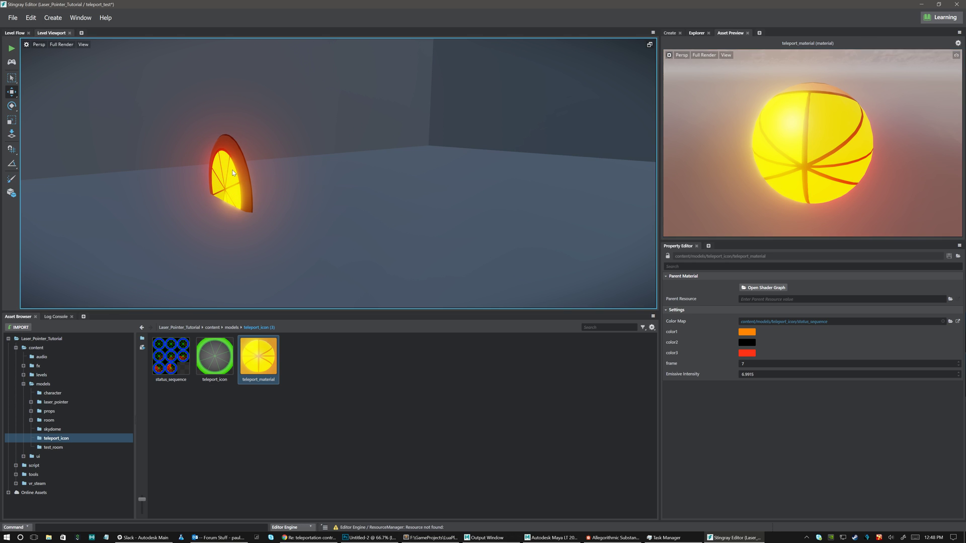
Select the teleport icon, review the Gaze Teleport level flow, and run teleport_test in Test Level.
left_click(224, 179)
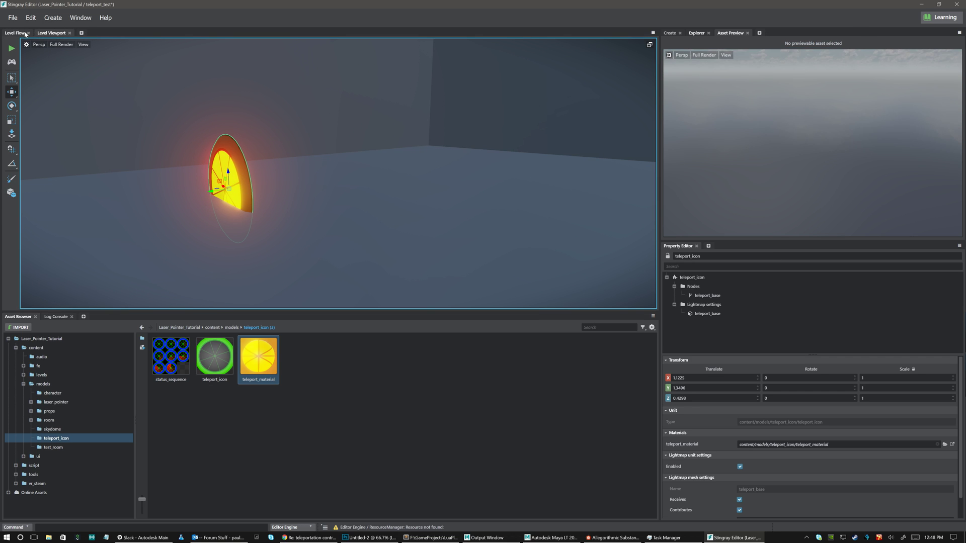
left_click(17, 33)
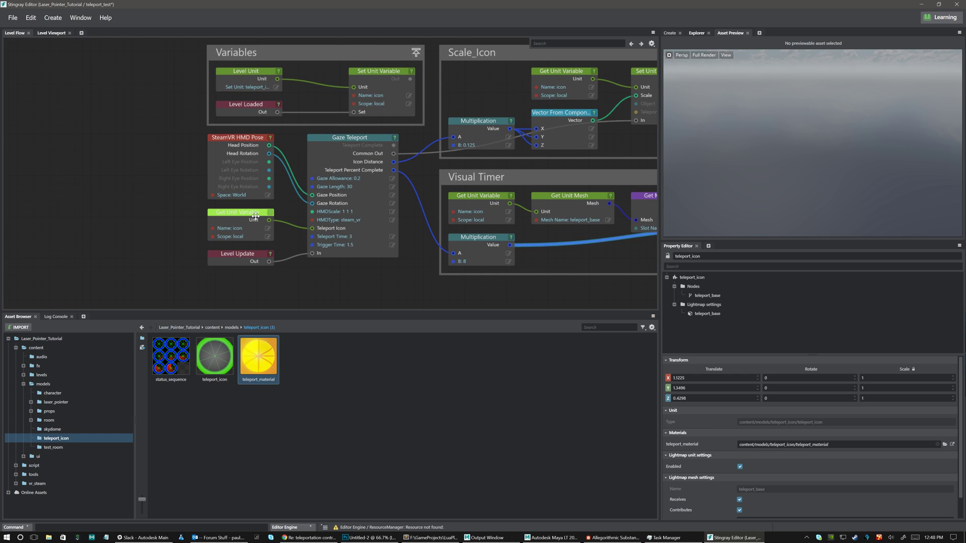
left_click(380, 71)
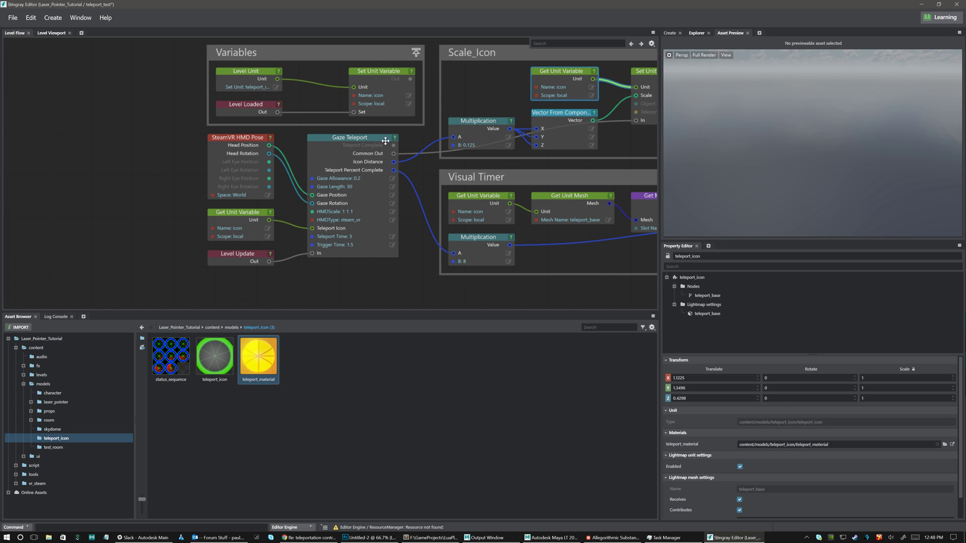
left_click(240, 212)
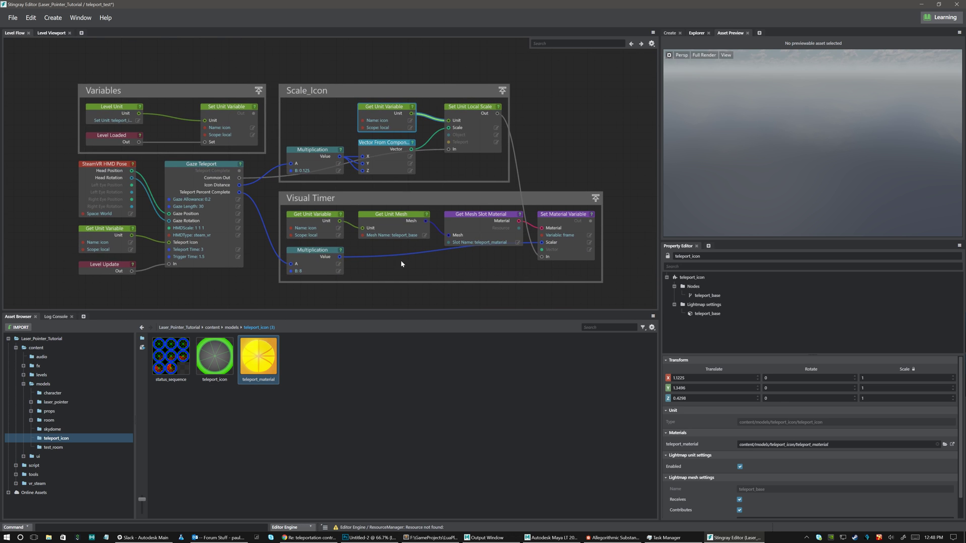
left_click(52, 33)
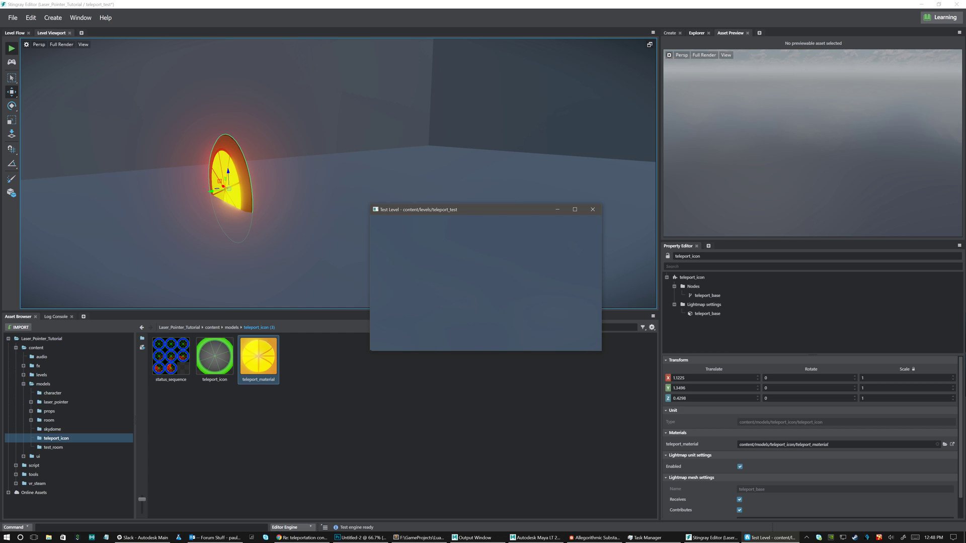
Switch to the teleport_test window and maximize it to full screen.
key("alt+tab")
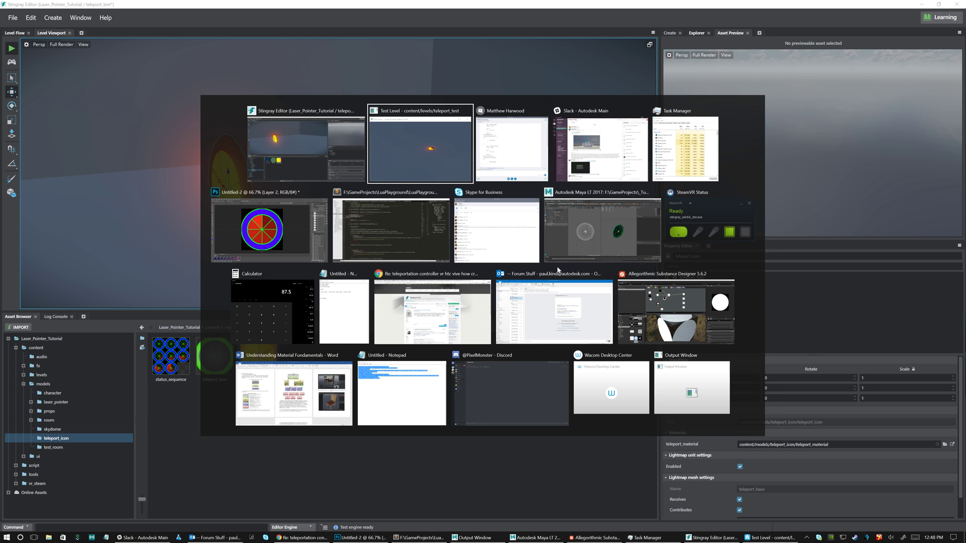
left_click(420, 144)
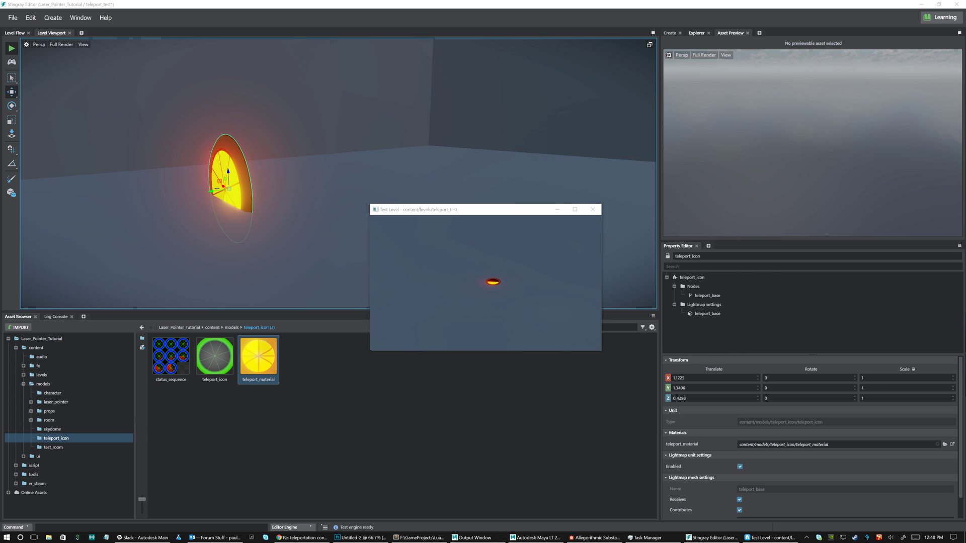
left_click(573, 209)
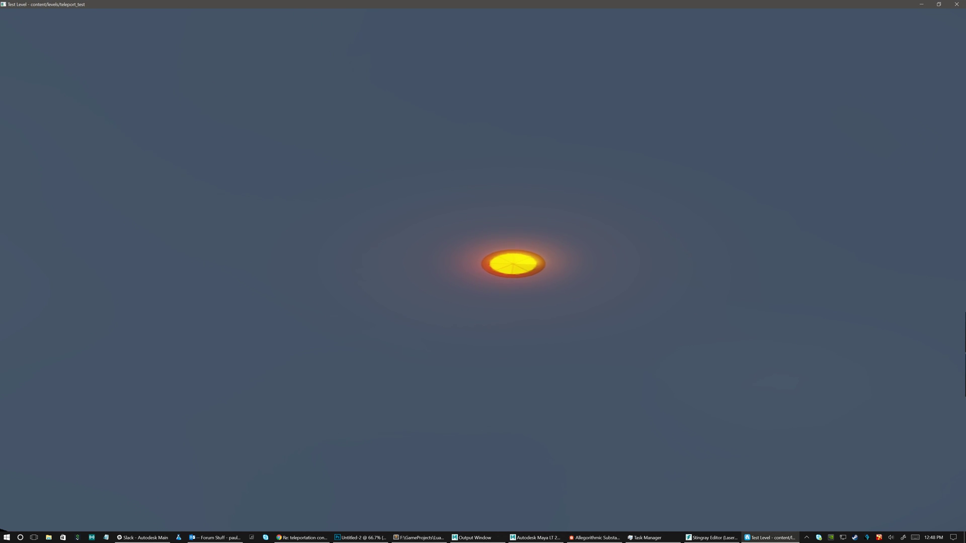